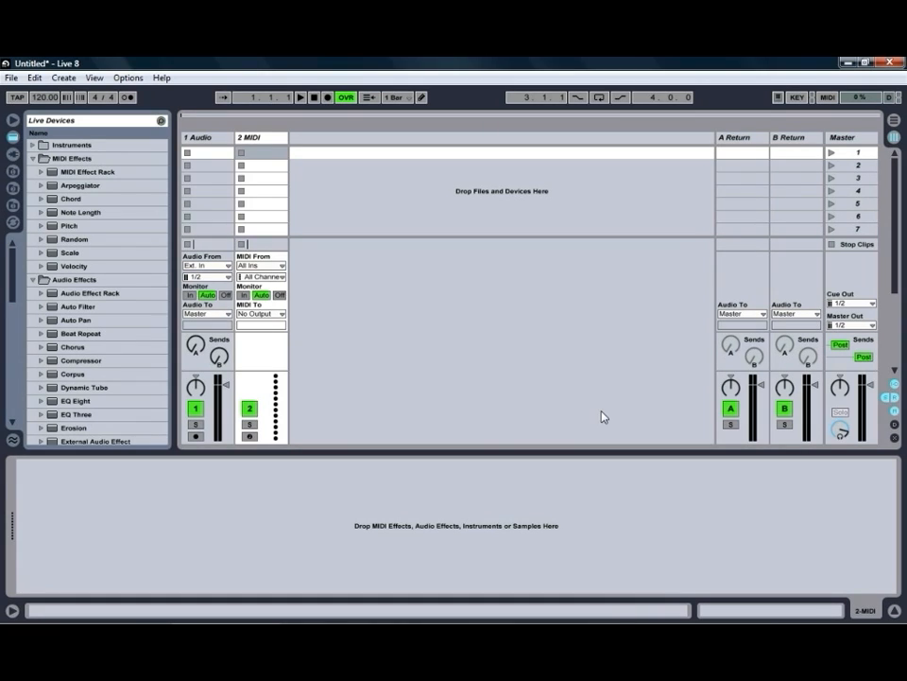
{"action": "mouse_move", "coordinate": [450, 360]}
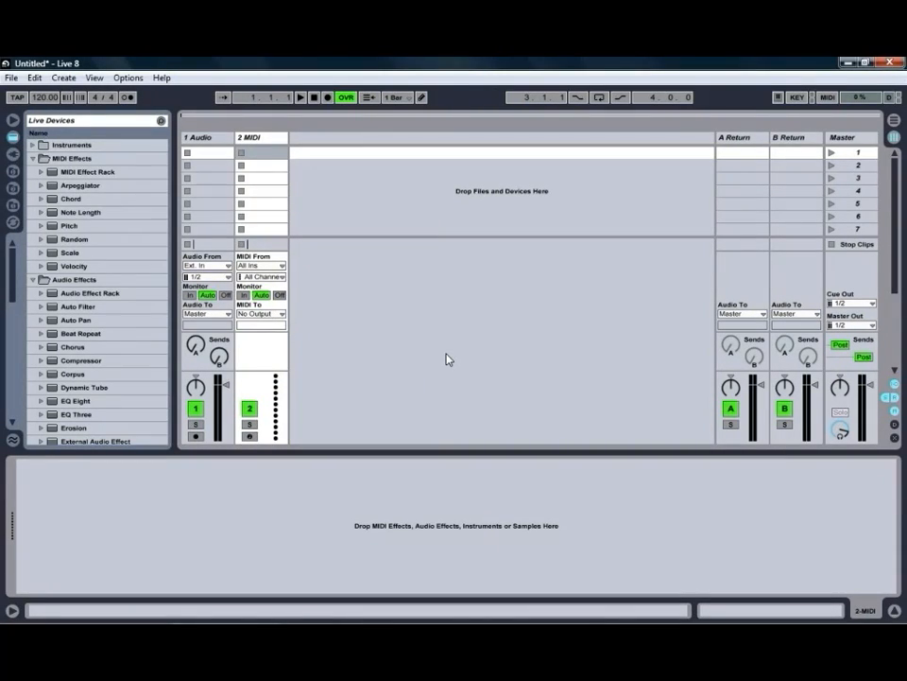
{"action": "mouse_move", "coordinate": [413, 363]}
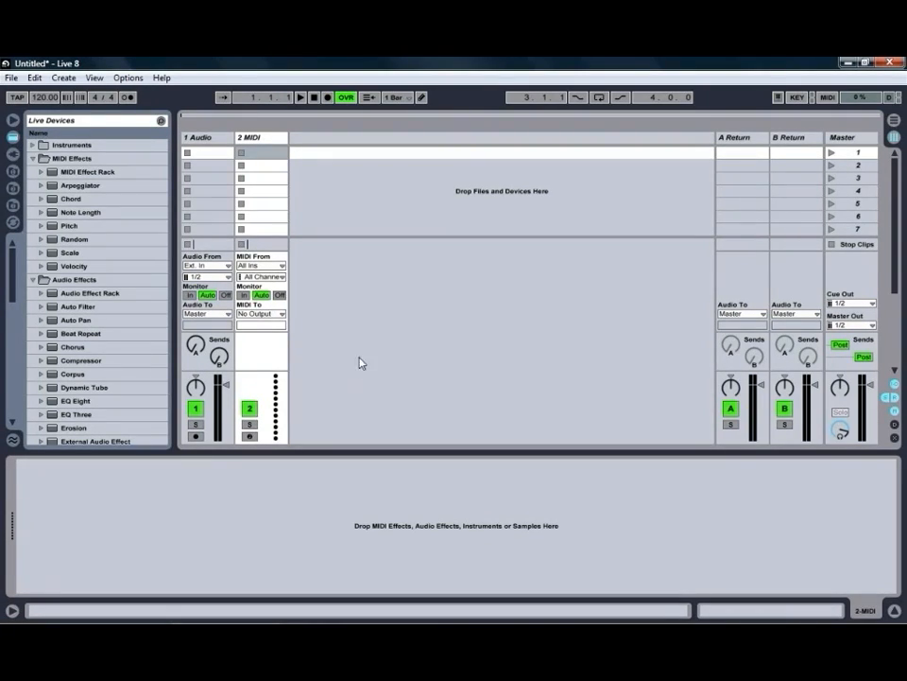
Show the Record Warp Launch preferences and keep the recording bit depth at 24.
{"action": "left_click", "coordinate": [129, 78]}
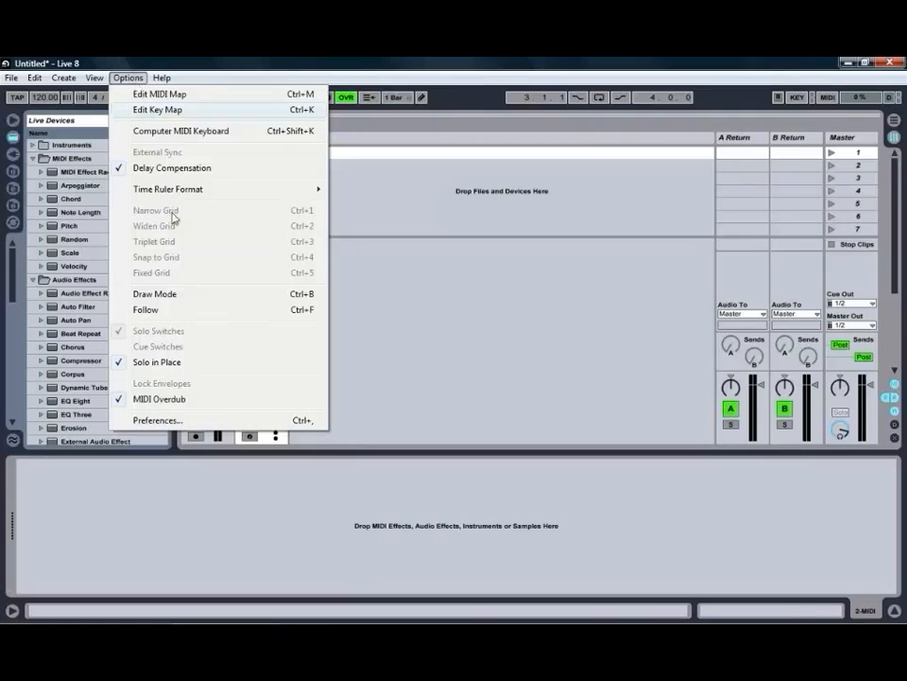
{"action": "left_click", "coordinate": [157, 420]}
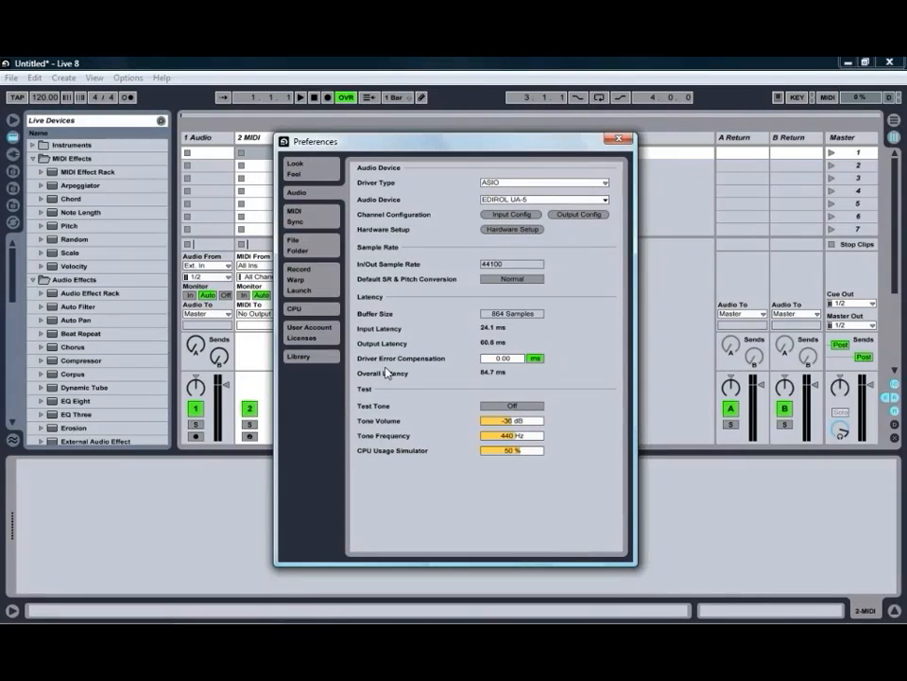
{"action": "left_click", "coordinate": [299, 274]}
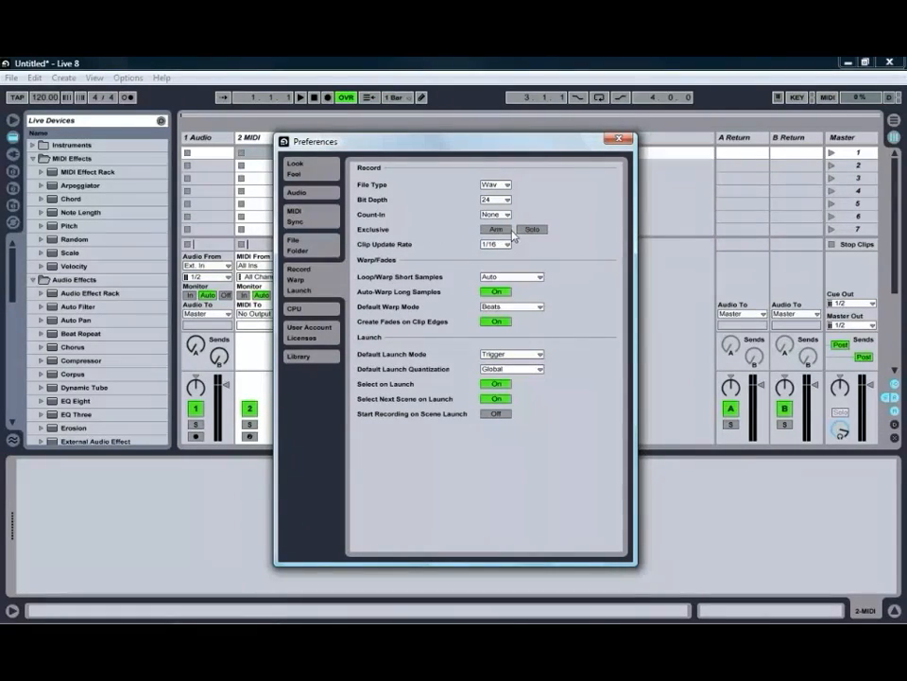
{"action": "mouse_move", "coordinate": [539, 235]}
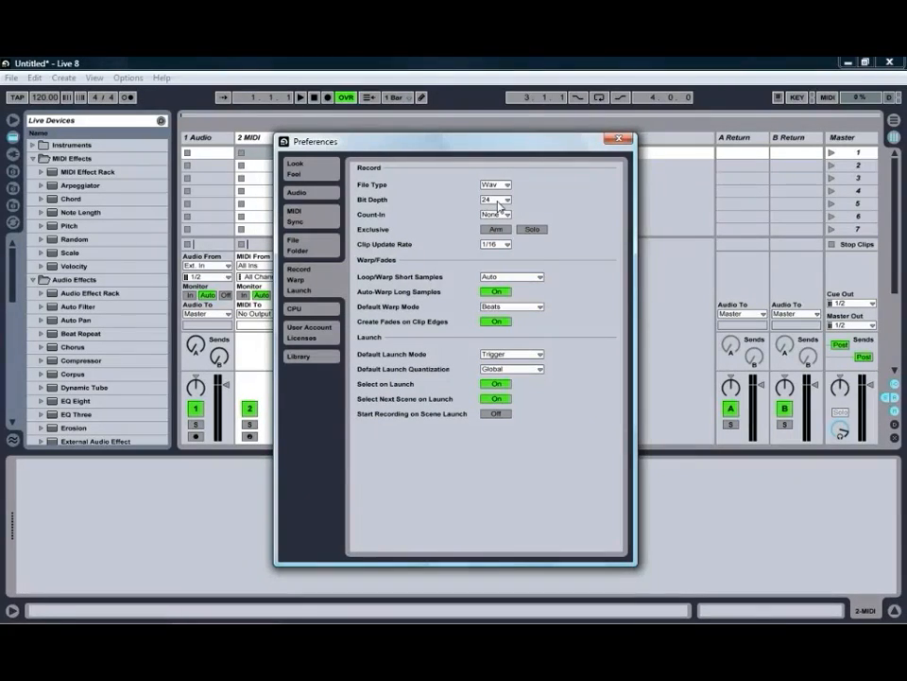
{"action": "left_click", "coordinate": [495, 201]}
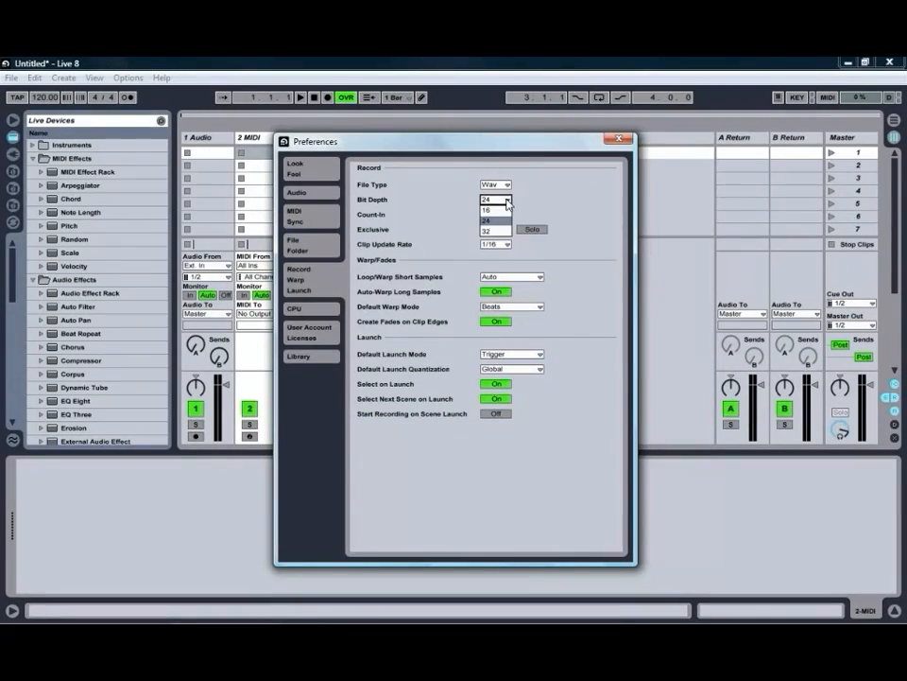
{"action": "left_click", "coordinate": [506, 200]}
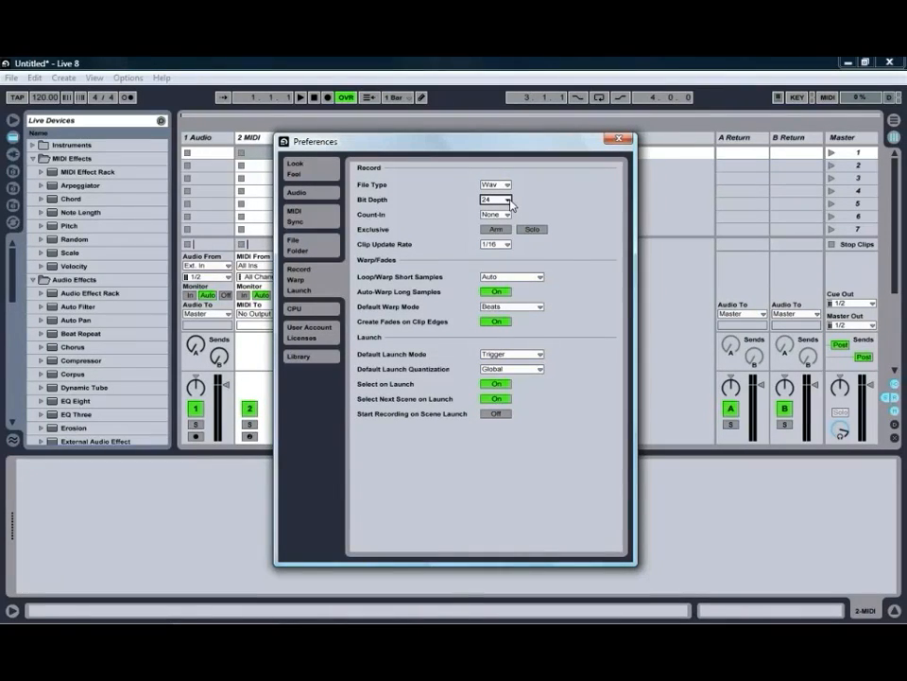
{"action": "mouse_move", "coordinate": [540, 206]}
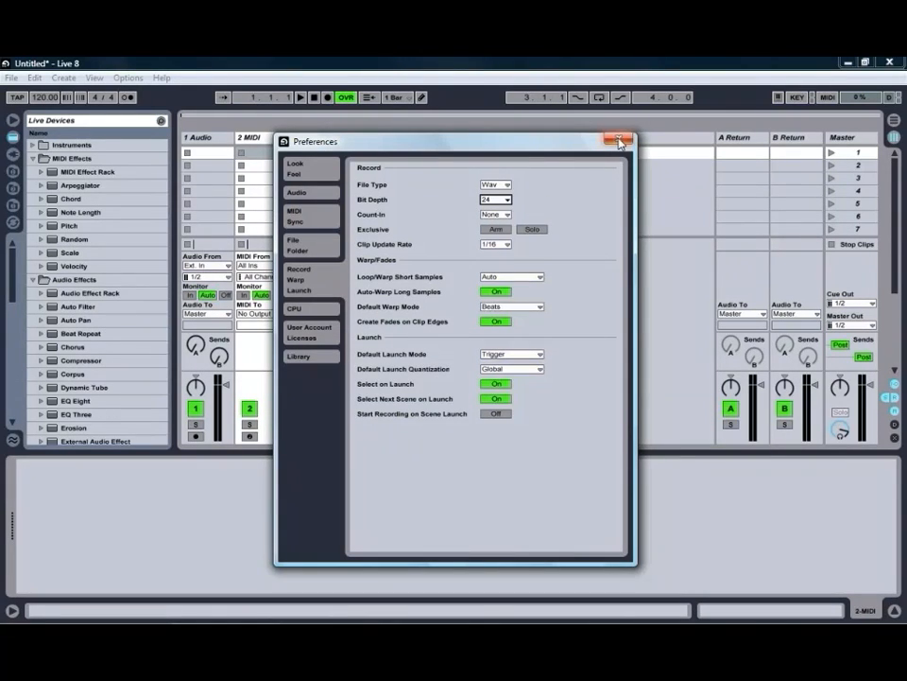
Close the Preferences window to return to the untitled set.
{"action": "left_click", "coordinate": [620, 140]}
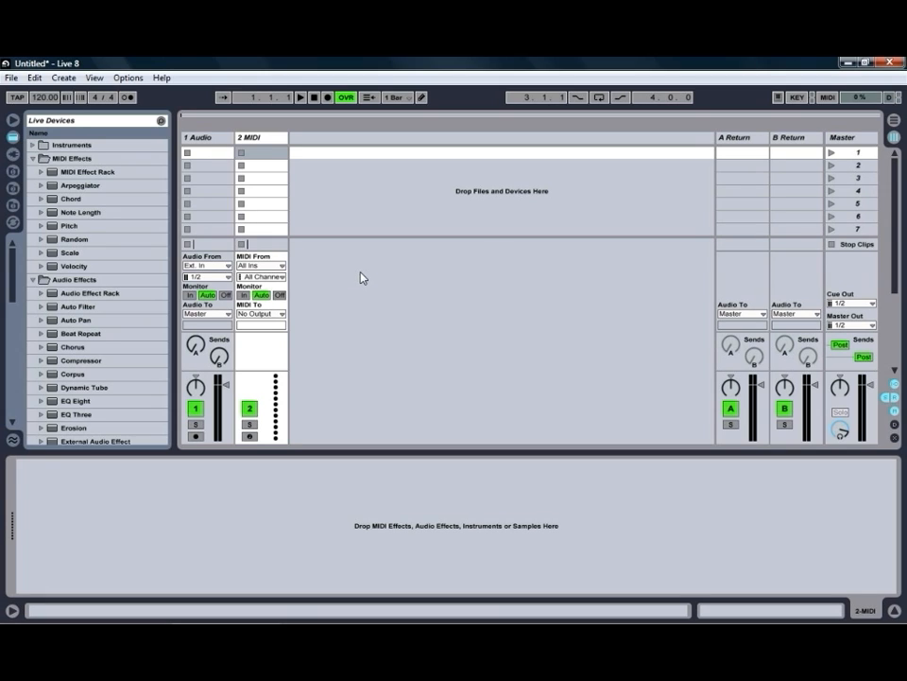
{"action": "mouse_move", "coordinate": [348, 276]}
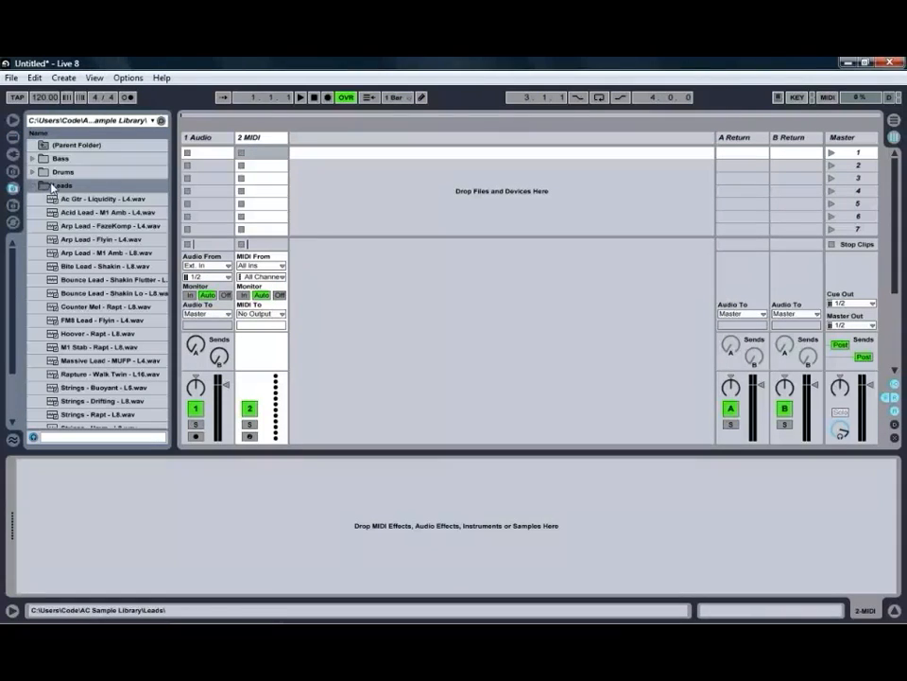
Place the Arp Lead FastKomp loop on audio track 1 and warp it to 147.60 BPM.
{"action": "left_click", "coordinate": [104, 225]}
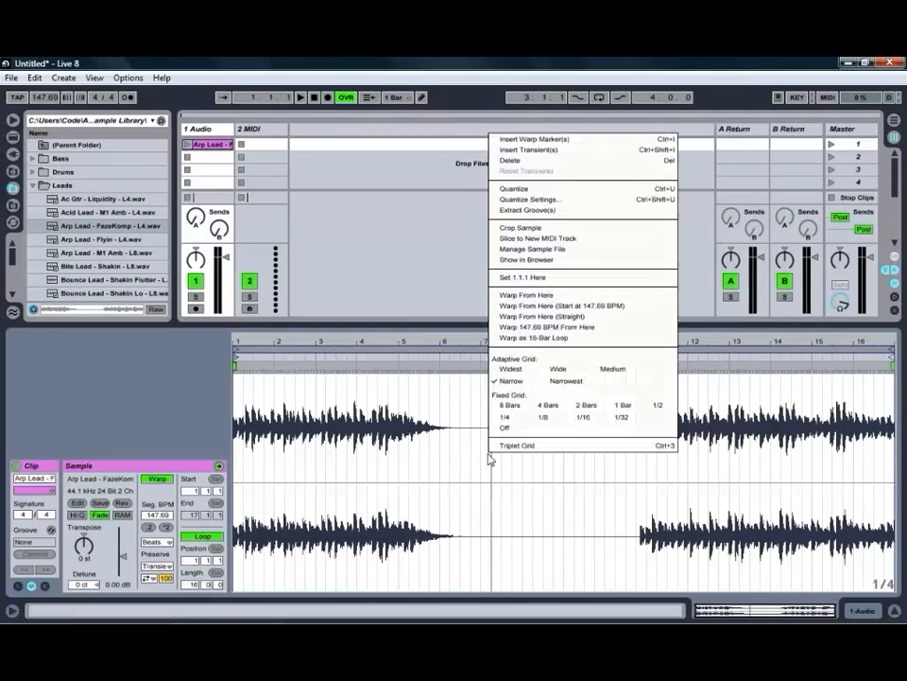
{"action": "mouse_move", "coordinate": [527, 189]}
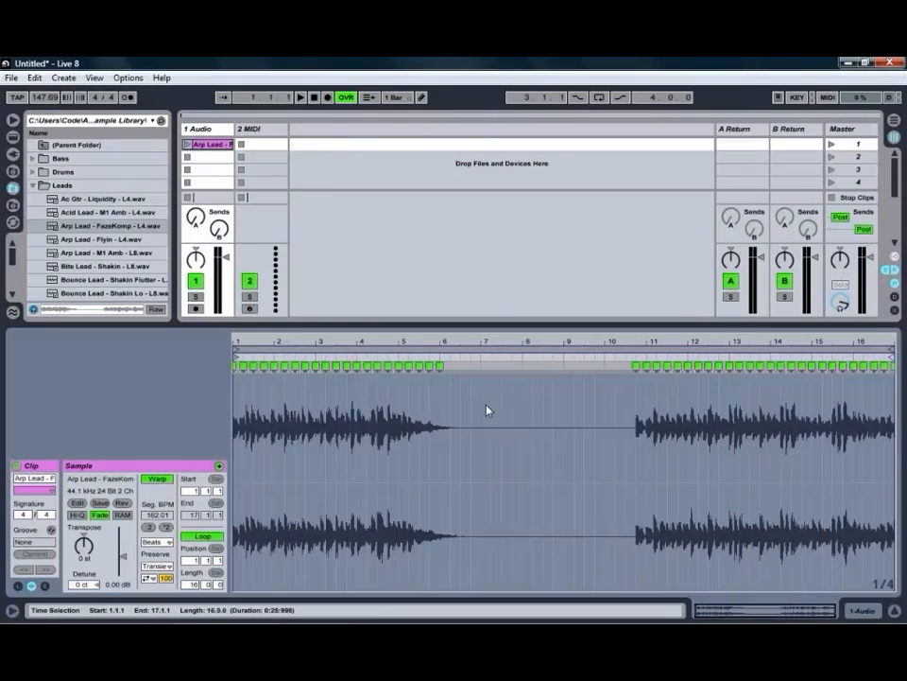
{"action": "left_click", "coordinate": [208, 144]}
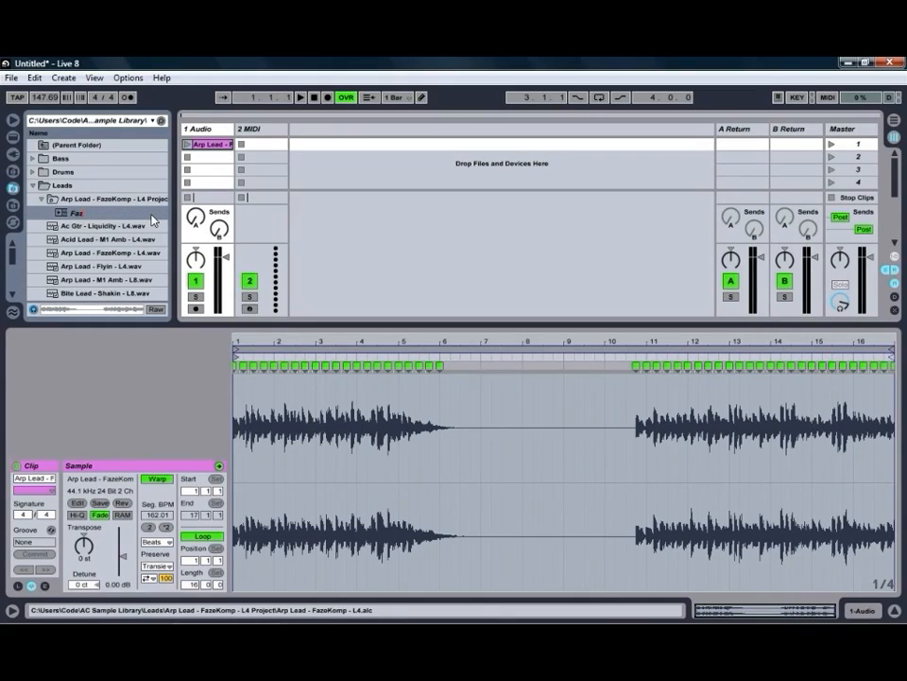
Delete the Arp Lead clip from audio track 1, keeping the 147.60 BPM tempo.
{"action": "double_click", "coordinate": [76, 212]}
{"action": "type", "text": "e Komp - Quantized.alc"}
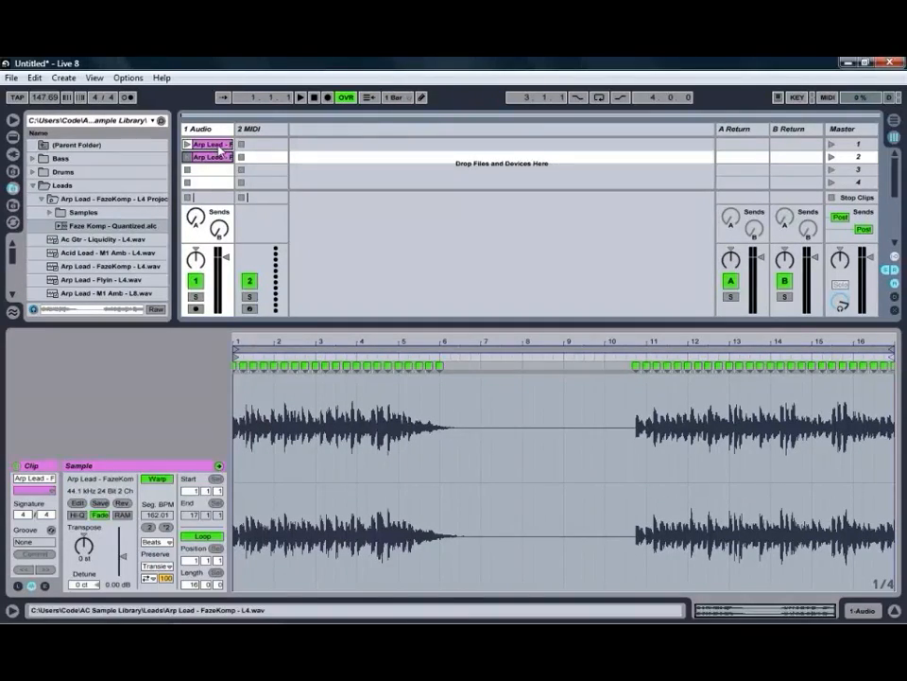
{"action": "right_click", "coordinate": [208, 157]}
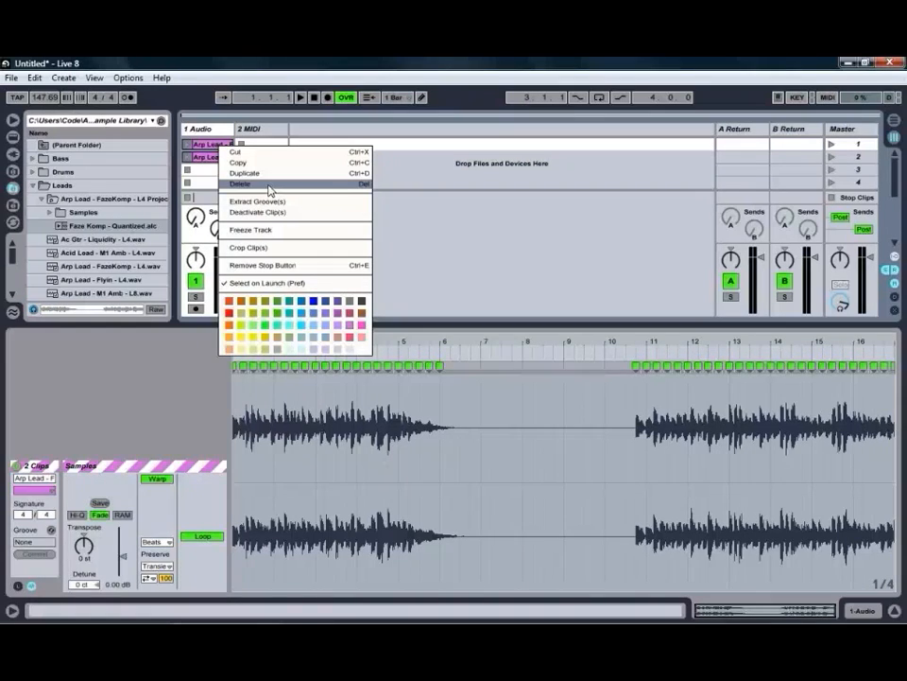
{"action": "left_click", "coordinate": [240, 183]}
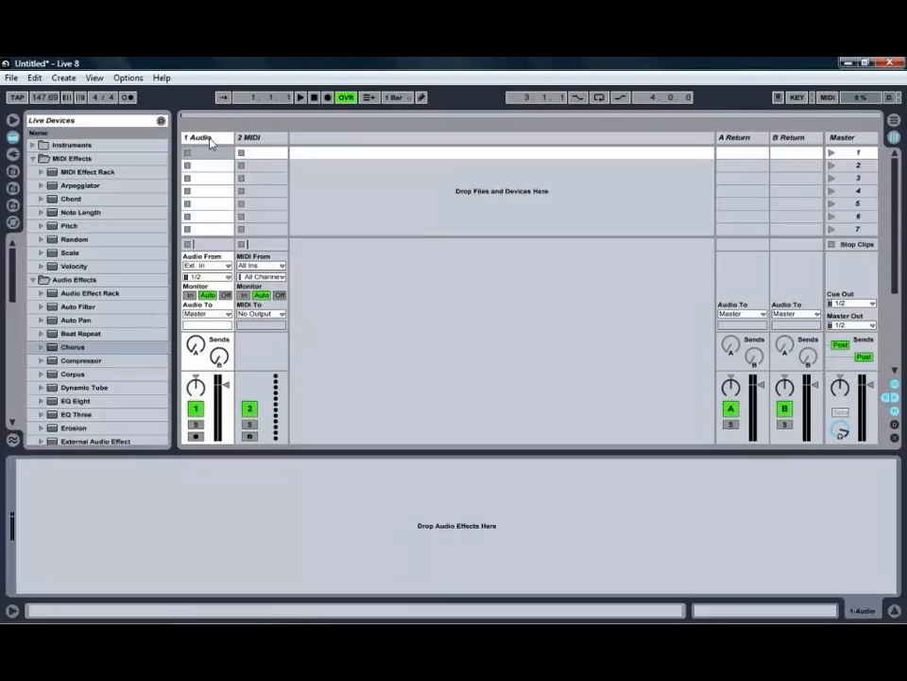
Add Chorus to the audio track, trash the Chorus 1 preset, and follow it with Corpus.
{"action": "double_click", "coordinate": [72, 348]}
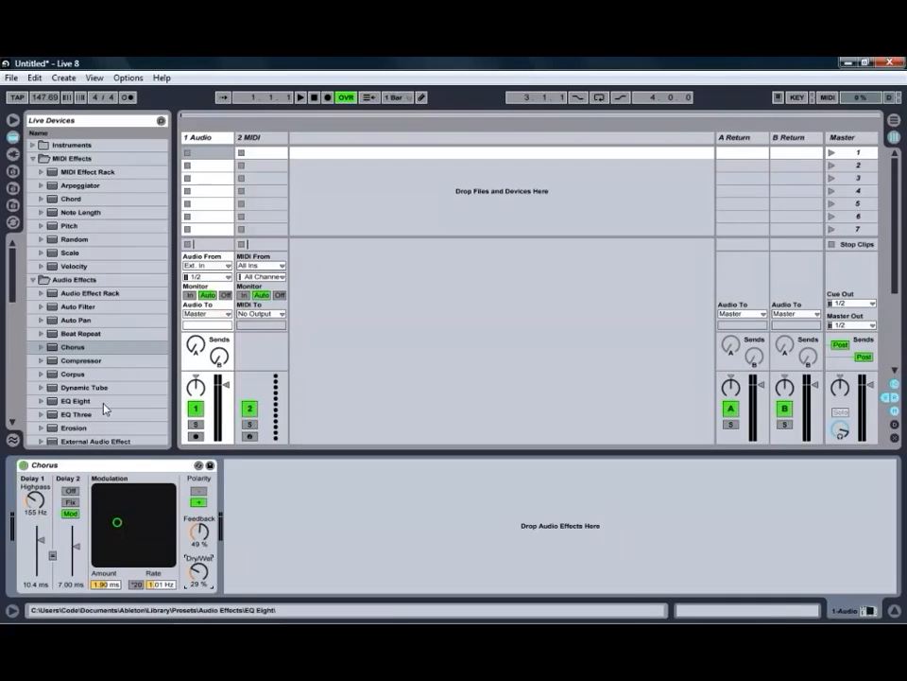
{"action": "mouse_move", "coordinate": [114, 423]}
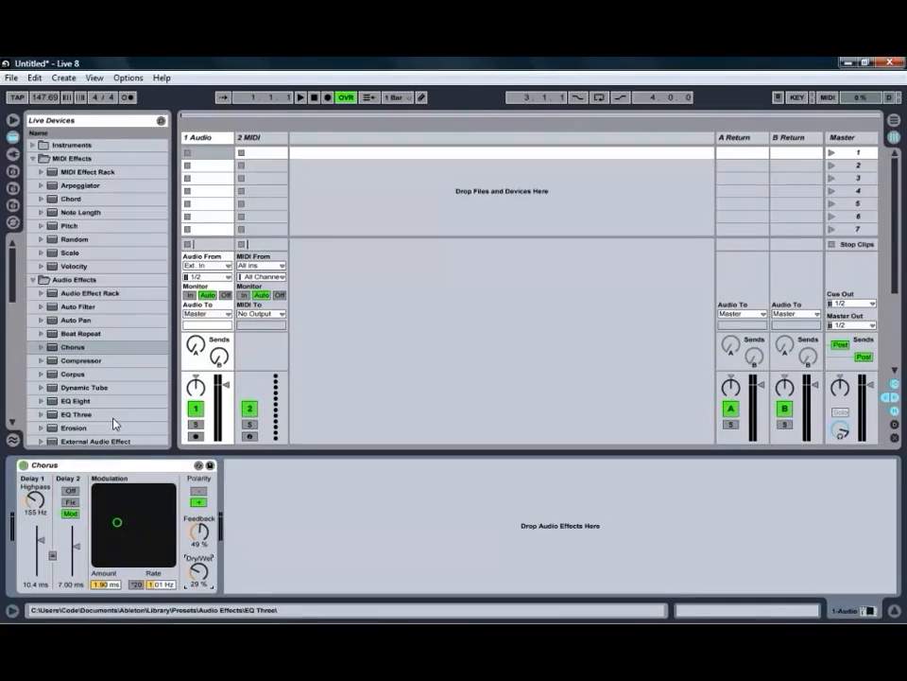
{"action": "left_click", "coordinate": [72, 347]}
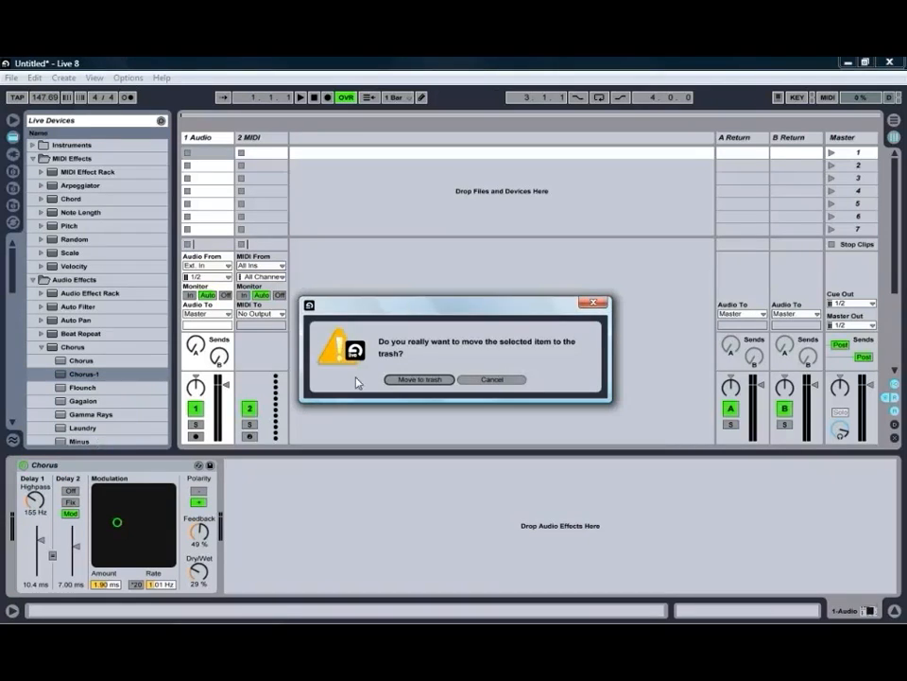
{"action": "left_click", "coordinate": [418, 378]}
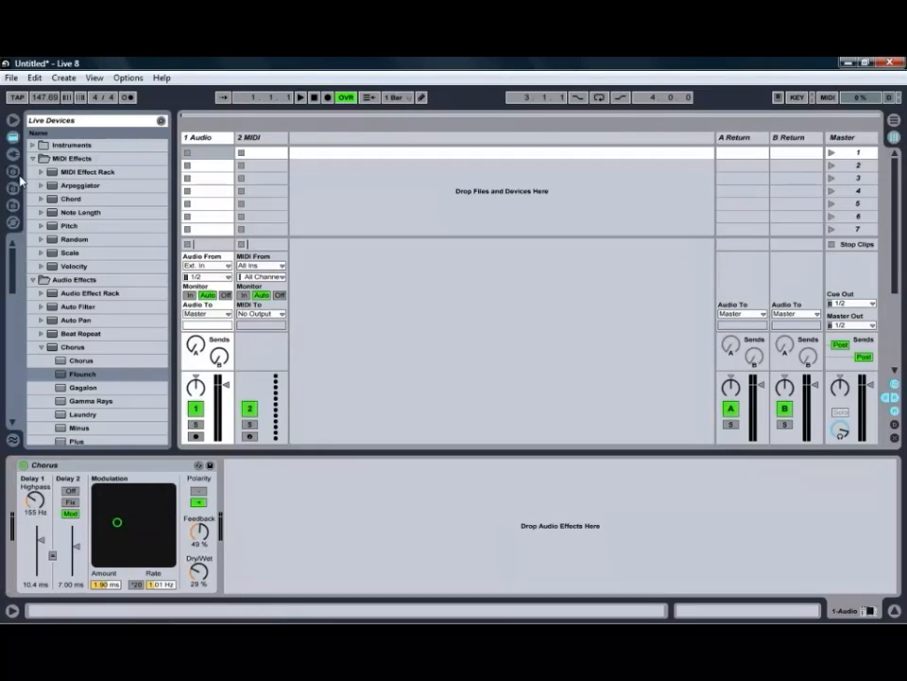
{"action": "left_click", "coordinate": [15, 190]}
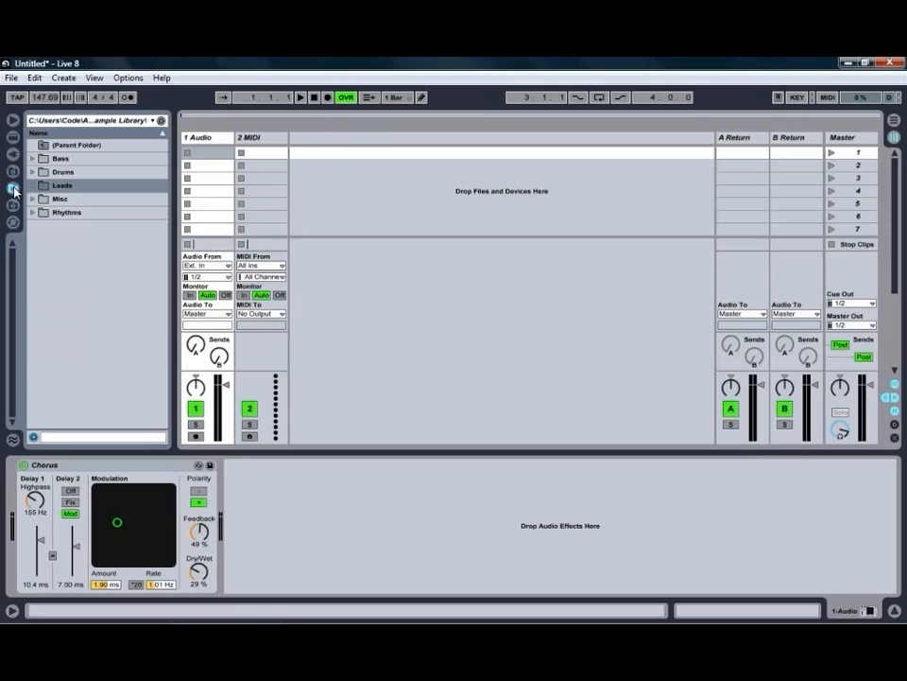
{"action": "left_click", "coordinate": [61, 185]}
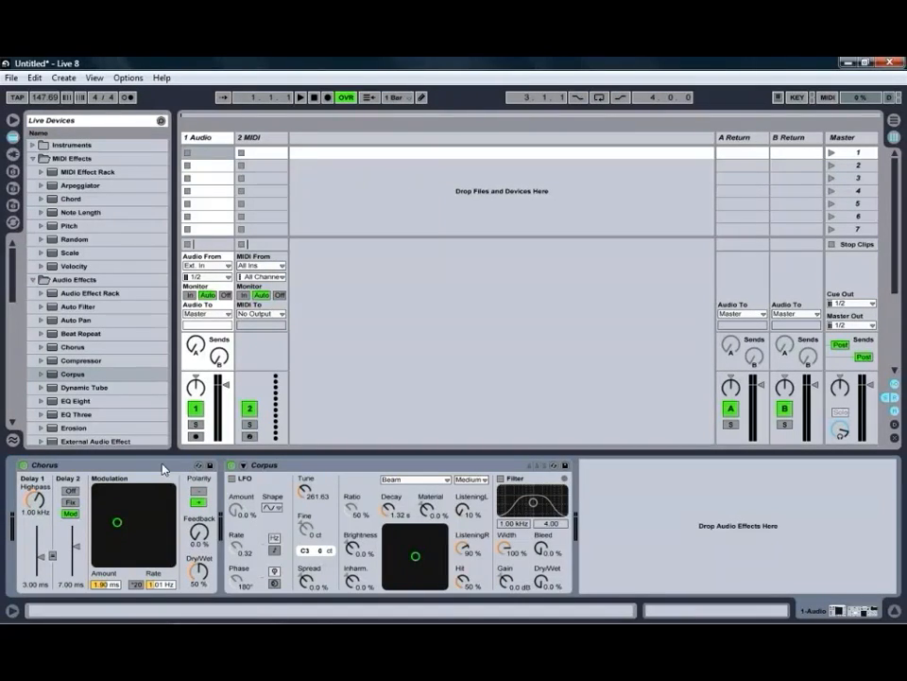
Group Chorus and Corpus into an Audio Effect Rack and handle the new library folder.
{"action": "right_click", "coordinate": [161, 468]}
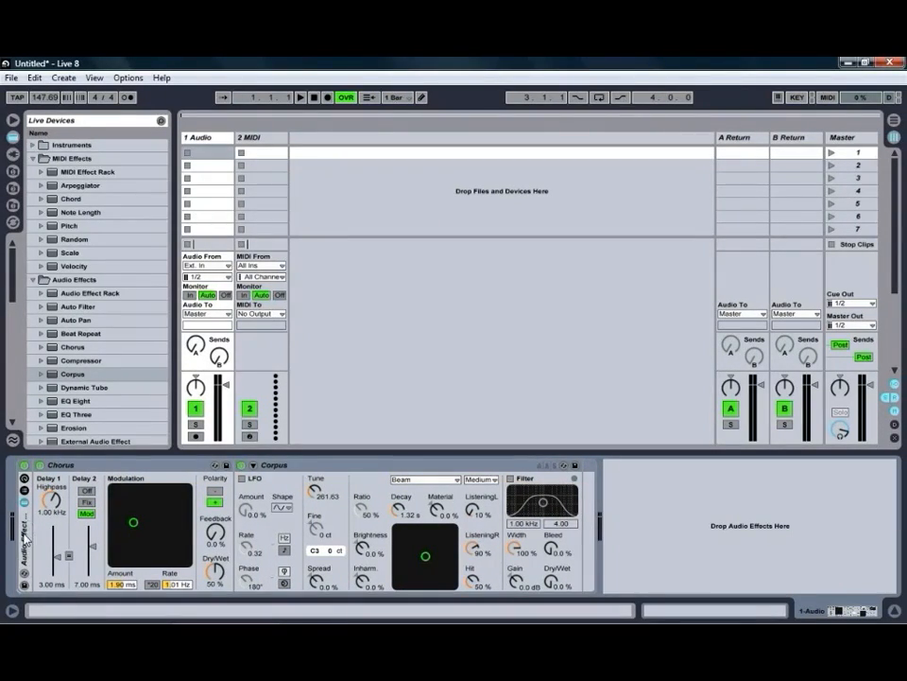
{"action": "left_click", "coordinate": [13, 140]}
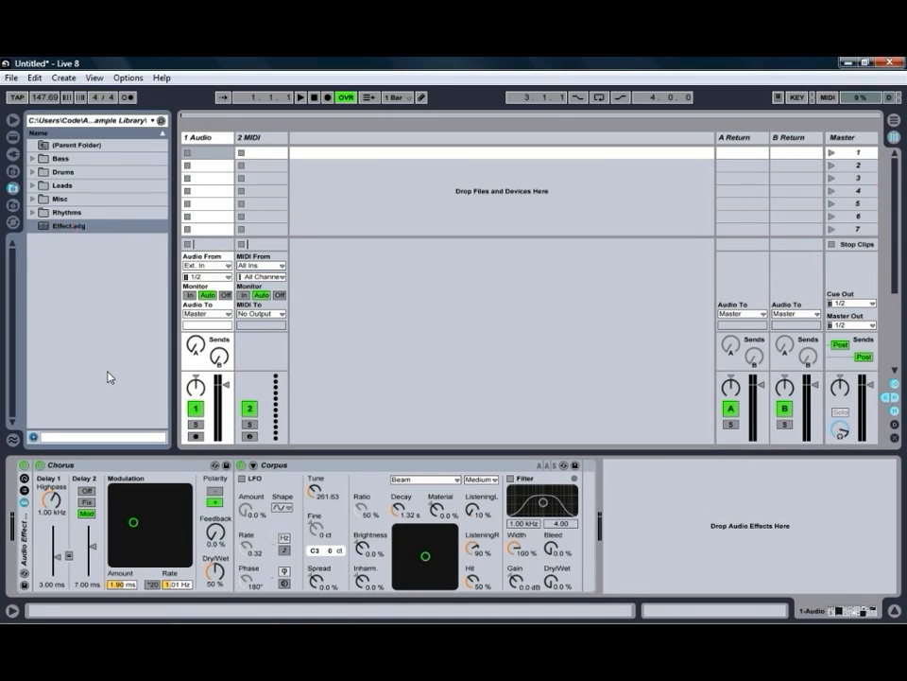
{"action": "right_click", "coordinate": [66, 225]}
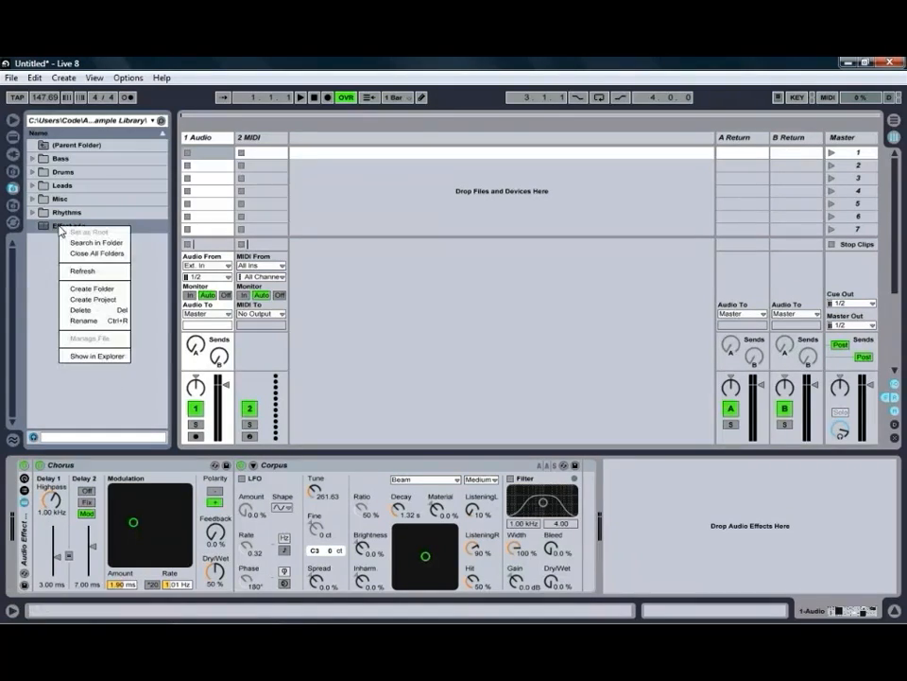
{"action": "left_click", "coordinate": [412, 385]}
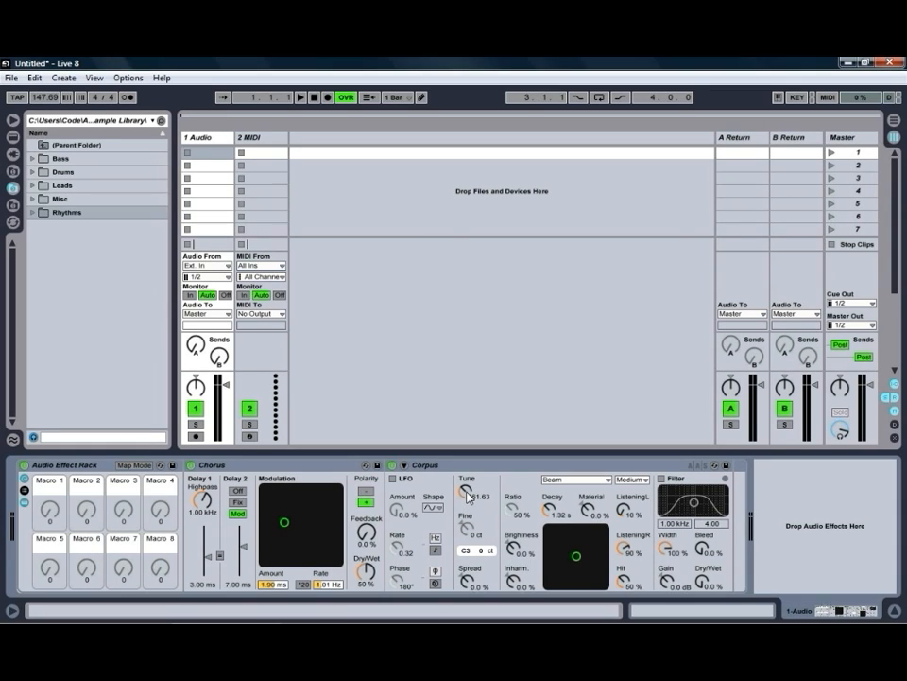
Map the Corpus Tune knob to Macro 1 of the effect rack.
{"action": "right_click", "coordinate": [469, 496]}
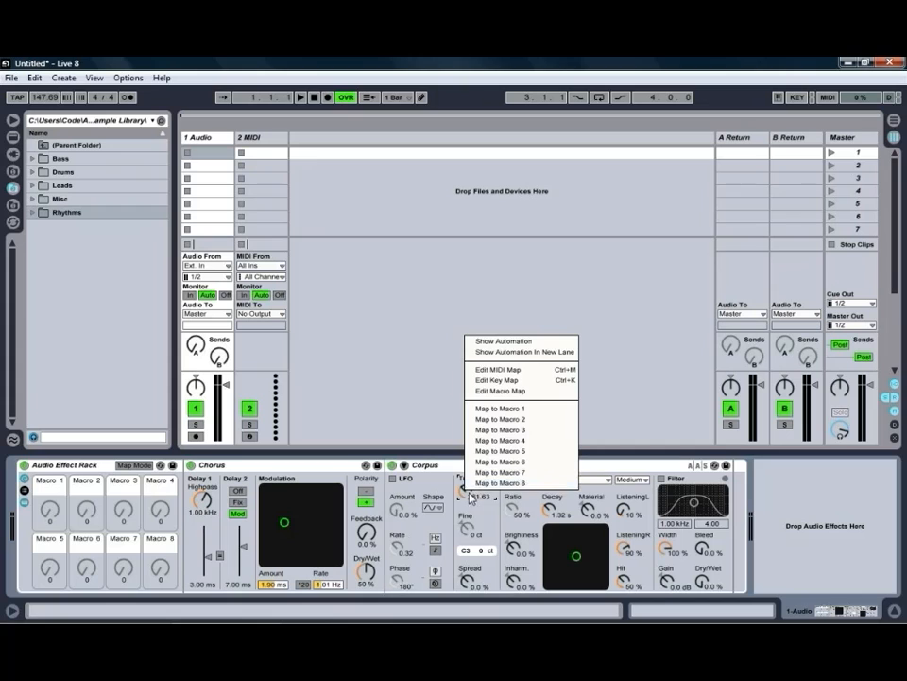
{"action": "left_click", "coordinate": [499, 408]}
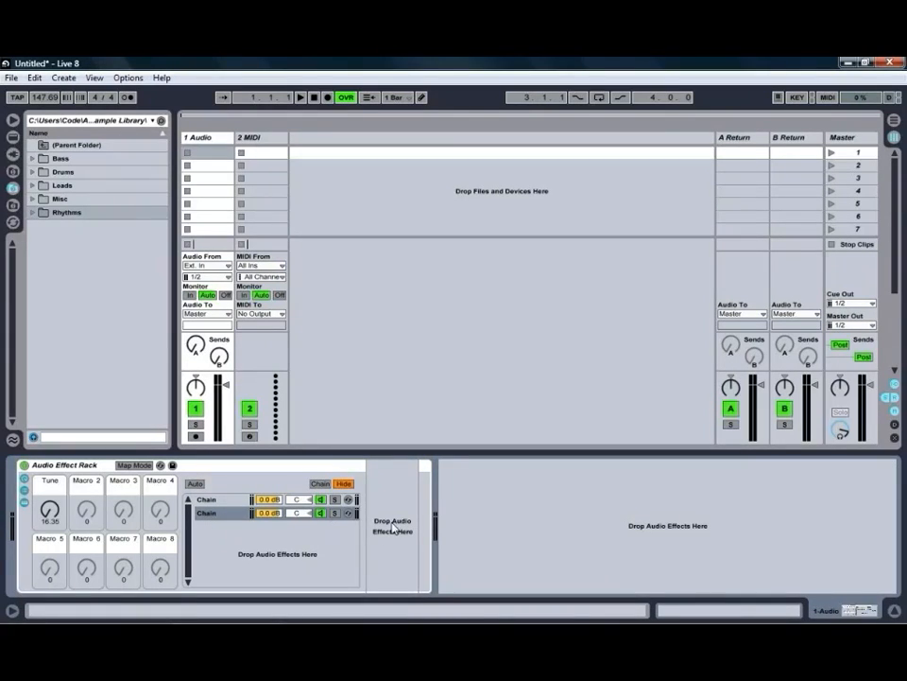
Add chains to the effect rack until it holds four parallel chains.
{"action": "left_click", "coordinate": [206, 499]}
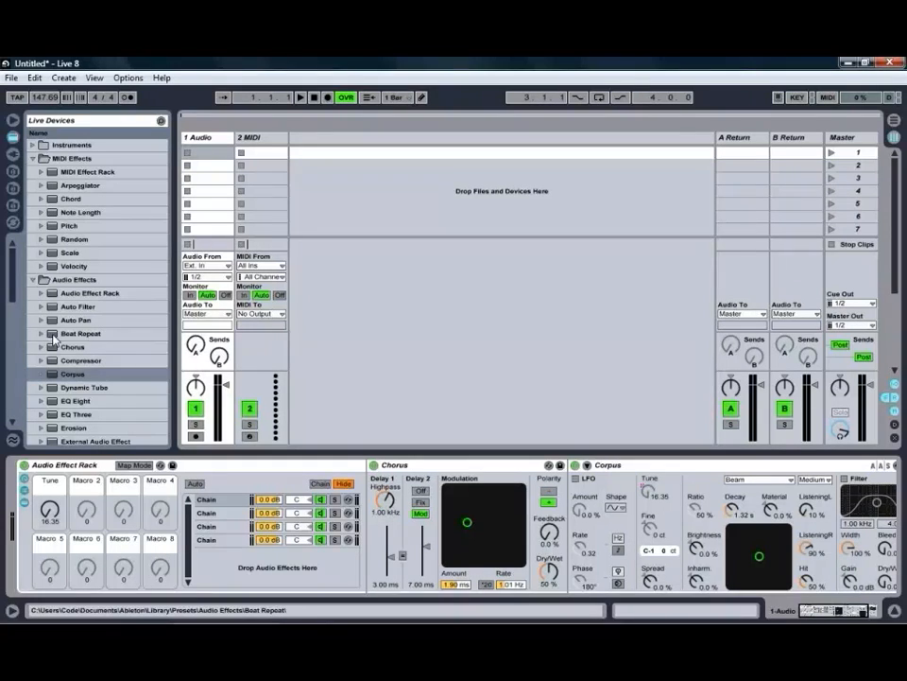
{"action": "left_click", "coordinate": [80, 333]}
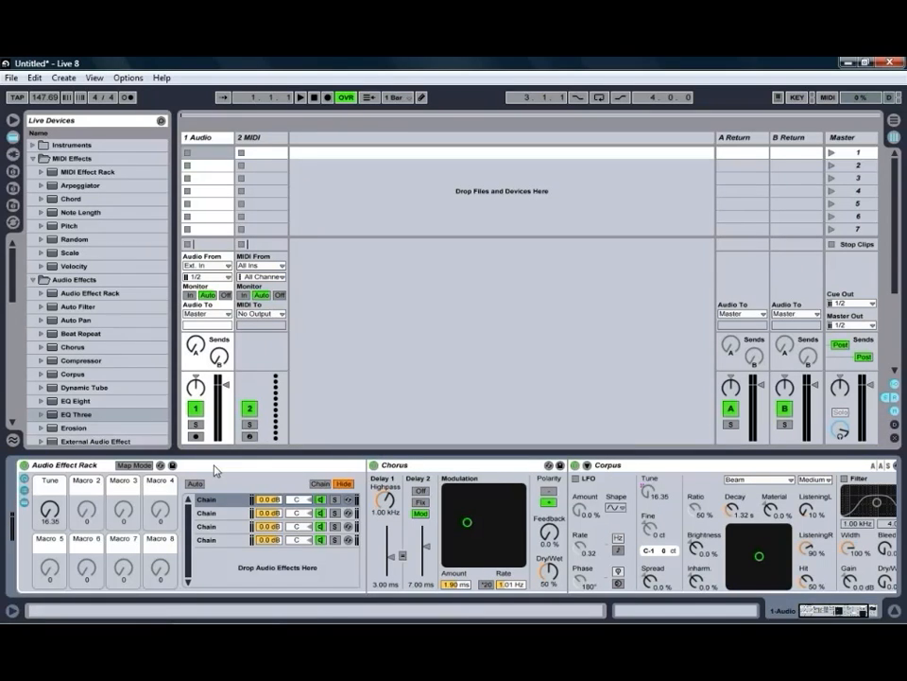
{"action": "right_click", "coordinate": [193, 484]}
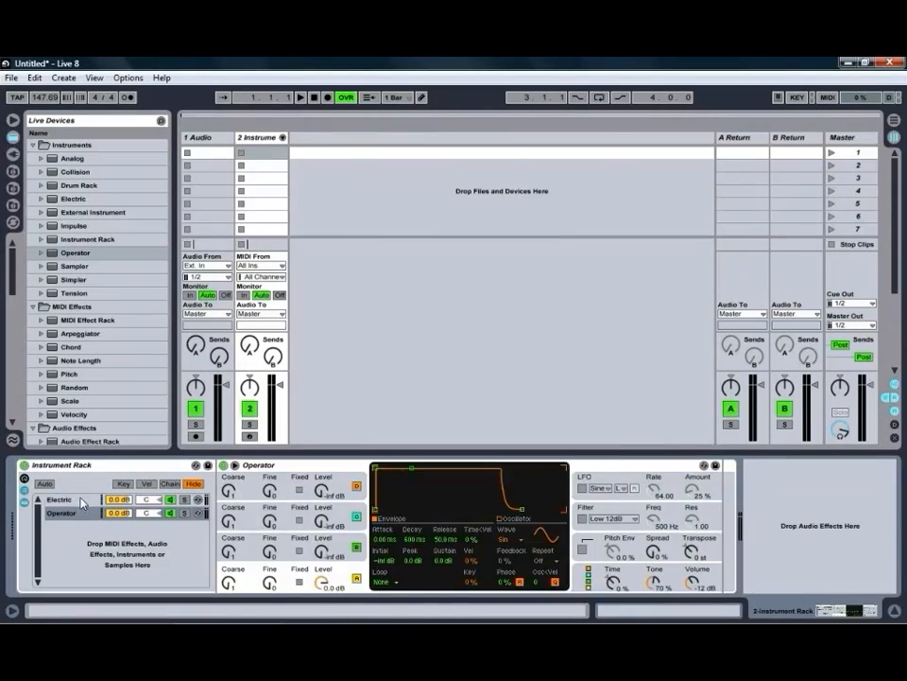
Add Electric as a second chain beside Operator in the Instrument Rack.
{"action": "left_click", "coordinate": [61, 499]}
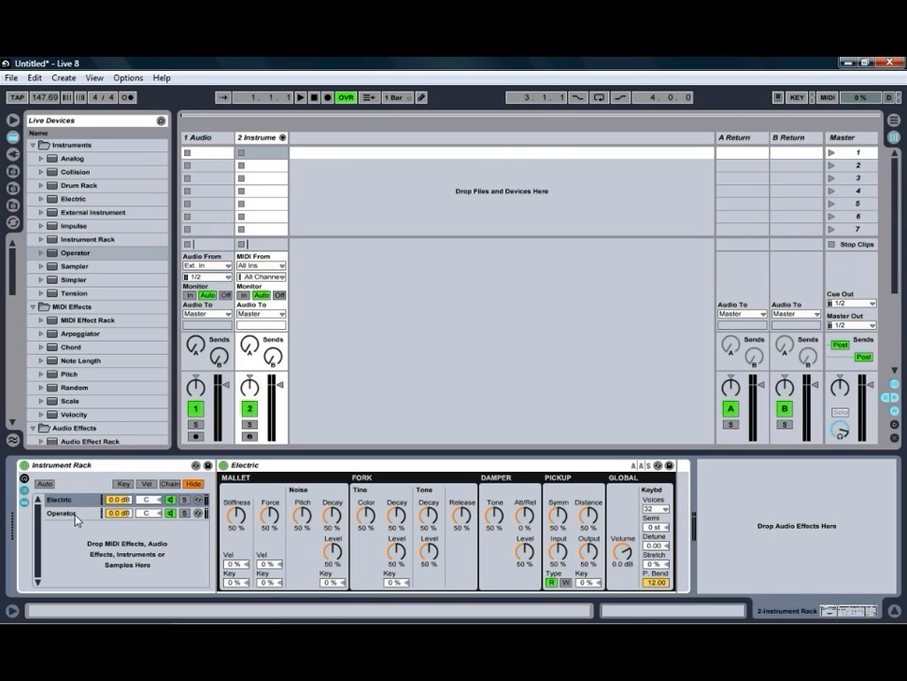
{"action": "left_click", "coordinate": [72, 514]}
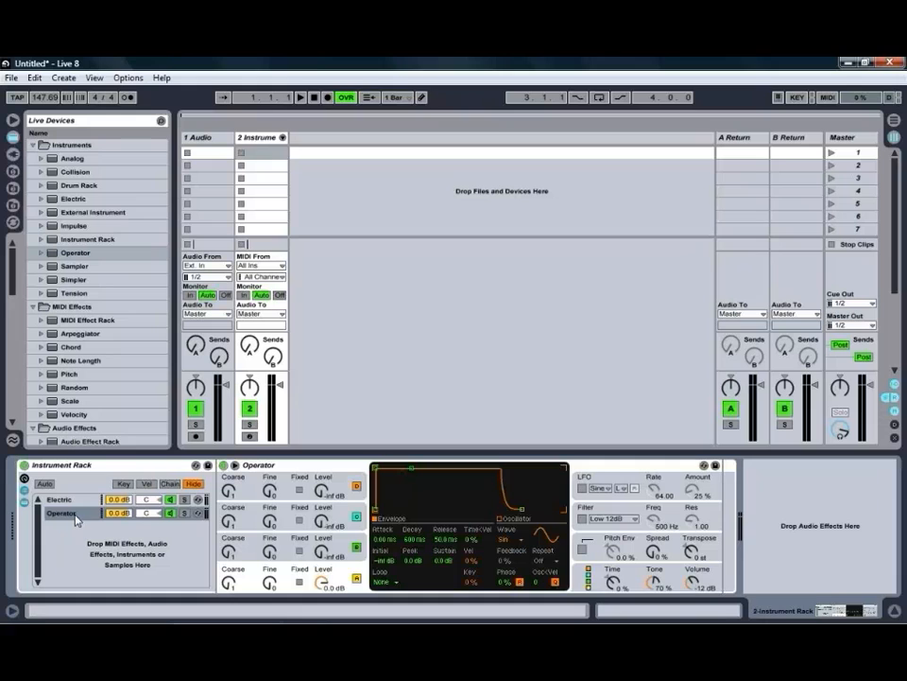
{"action": "left_click", "coordinate": [61, 499]}
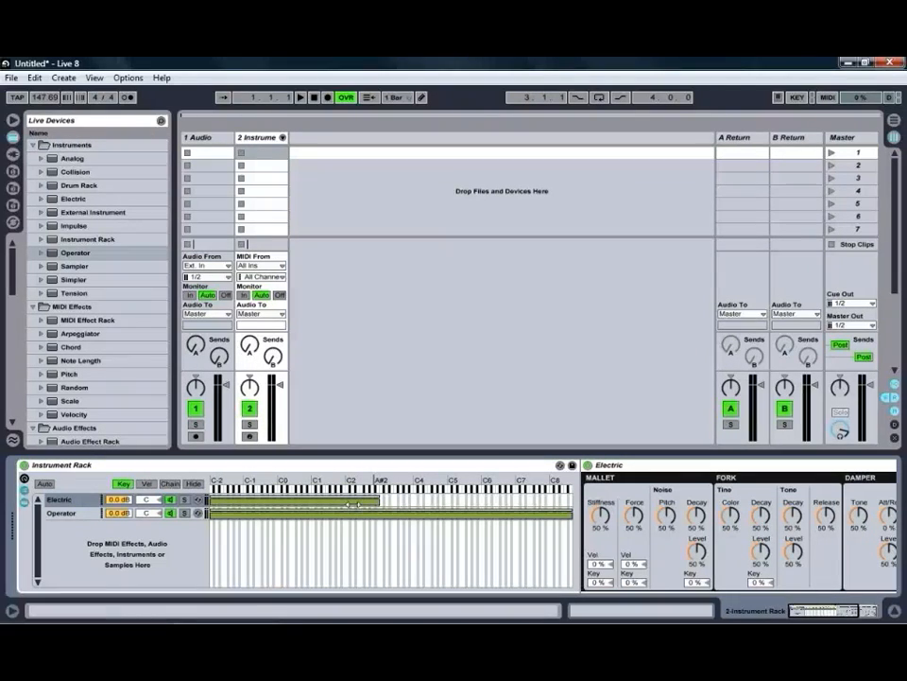
Select the Operator chain and set its key zone to start higher than Electric's.
{"action": "left_click", "coordinate": [61, 512]}
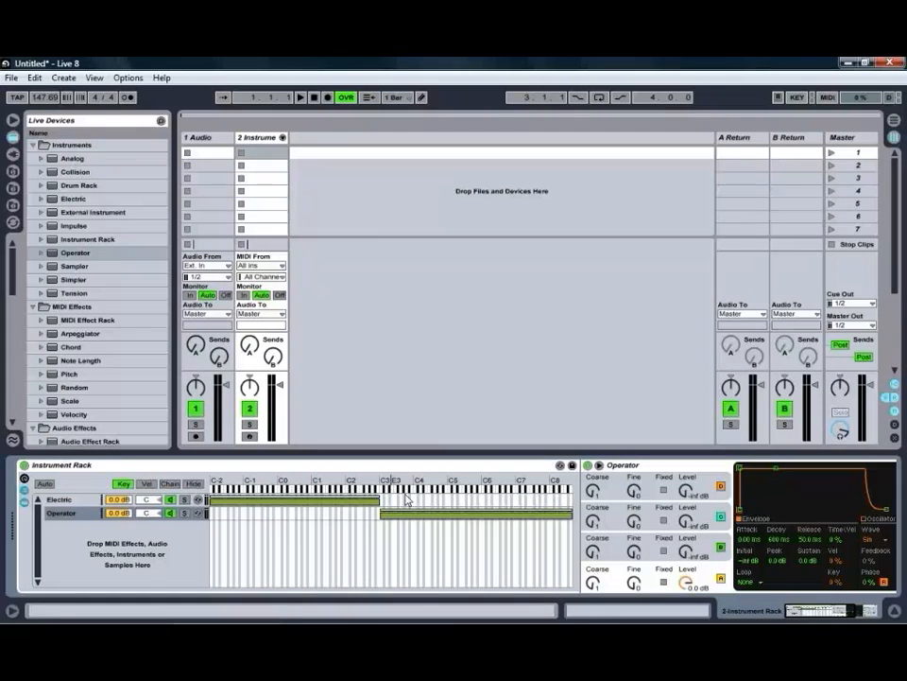
{"action": "mouse_move", "coordinate": [452, 579]}
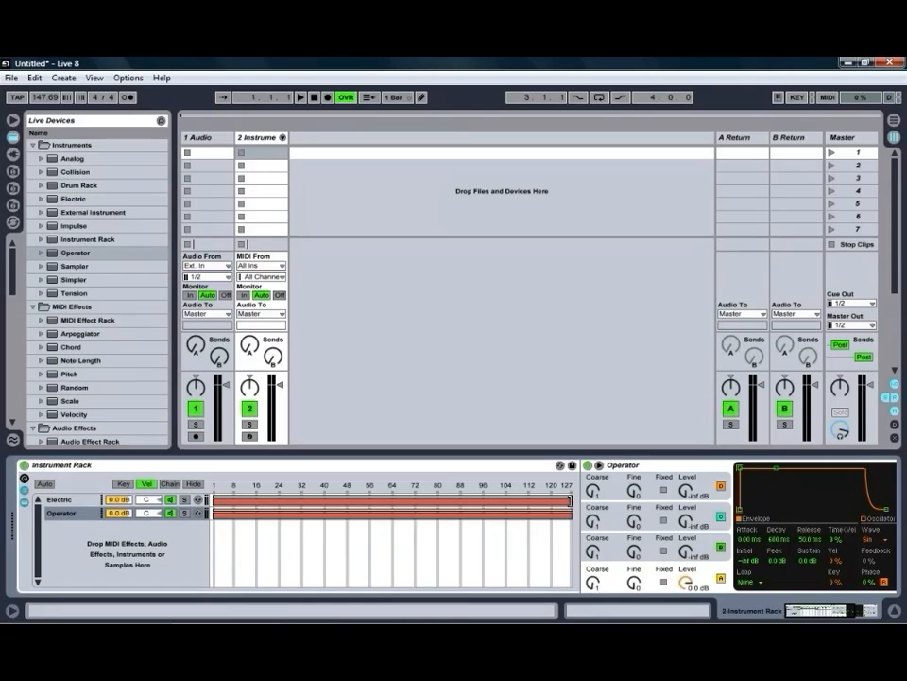
Select the Electric and Operator chains' velocity zones in turn to set their velocity ranges.
{"action": "left_click", "coordinate": [59, 499]}
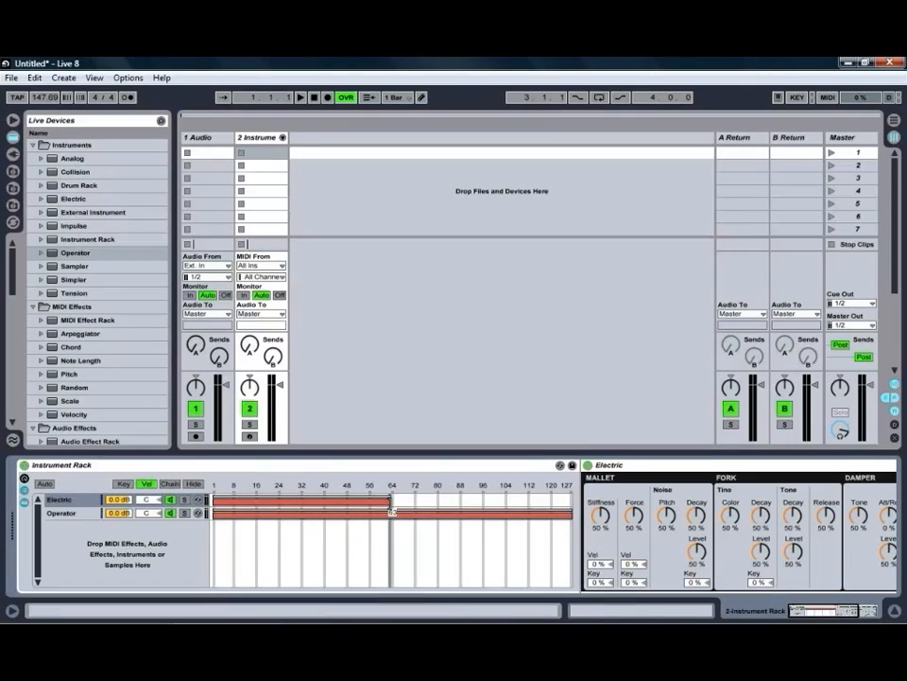
{"action": "left_click", "coordinate": [61, 512]}
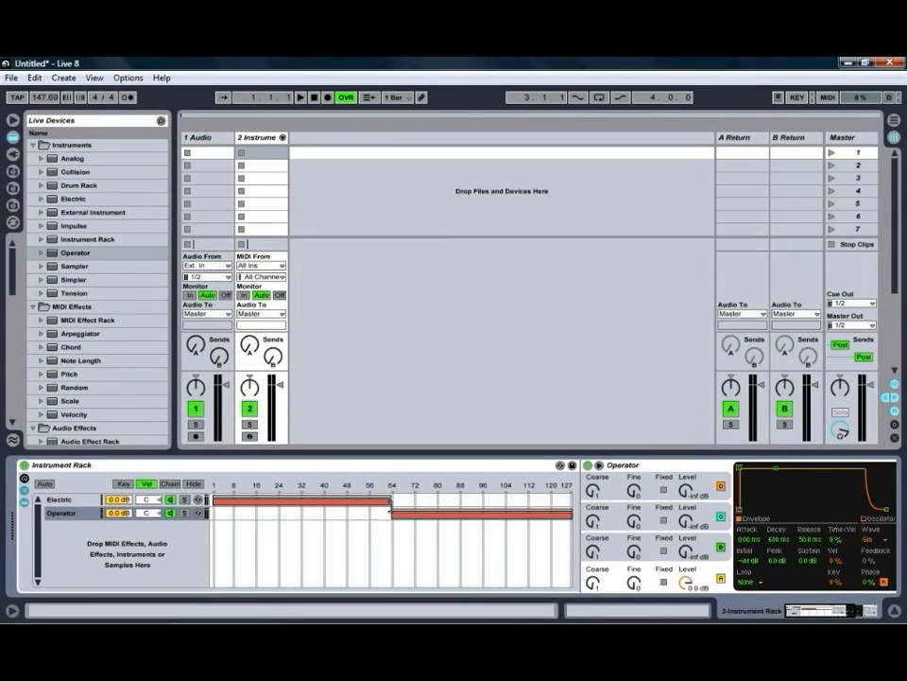
{"action": "left_click", "coordinate": [51, 500]}
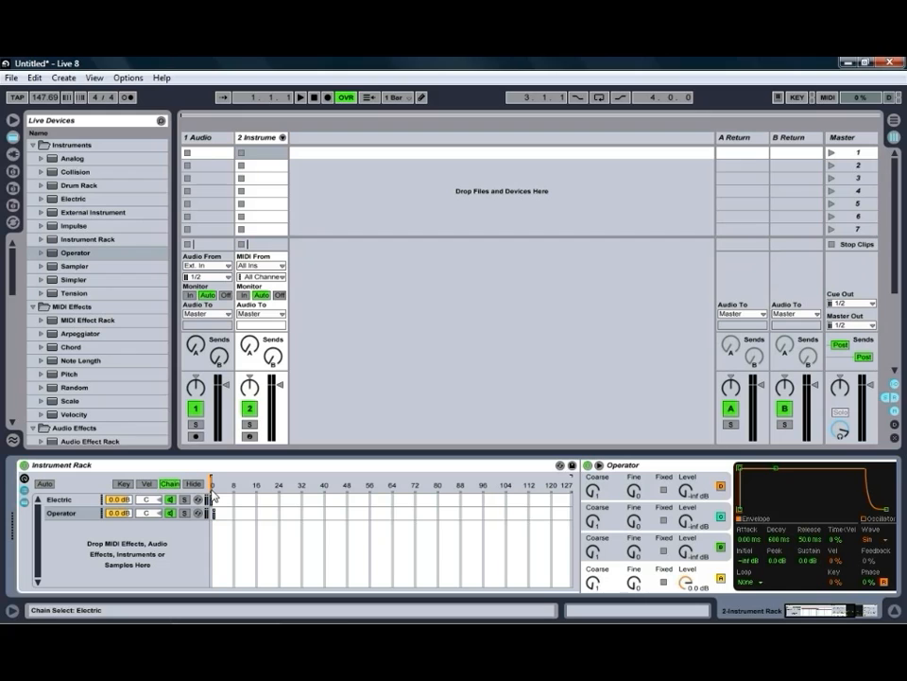
{"action": "mouse_move", "coordinate": [242, 483]}
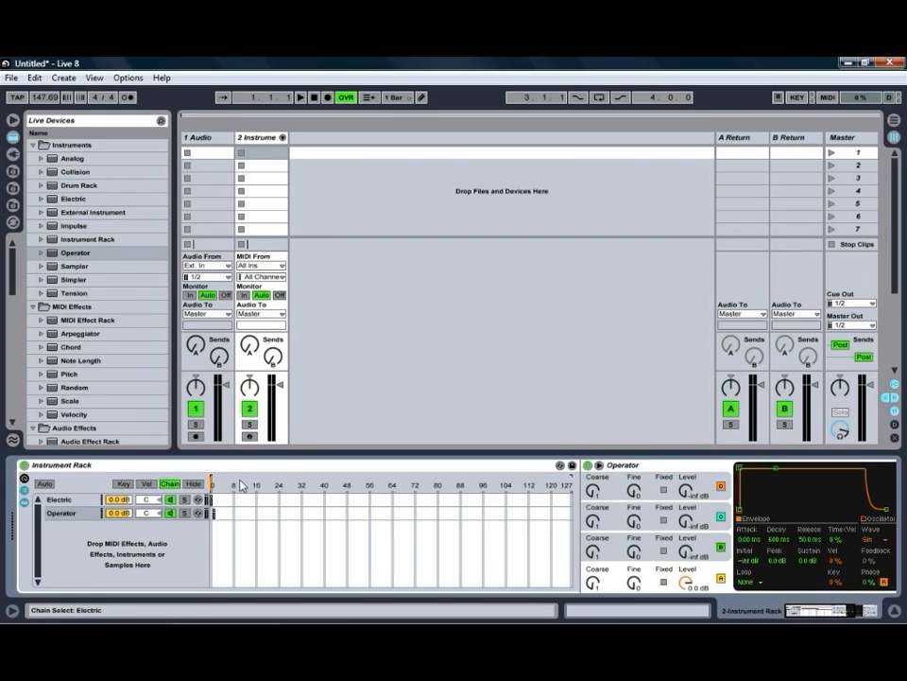
Enter MIDI Map mode, pick the chain selector for assignment, then leave MIDI Map mode.
{"action": "left_click", "coordinate": [828, 99]}
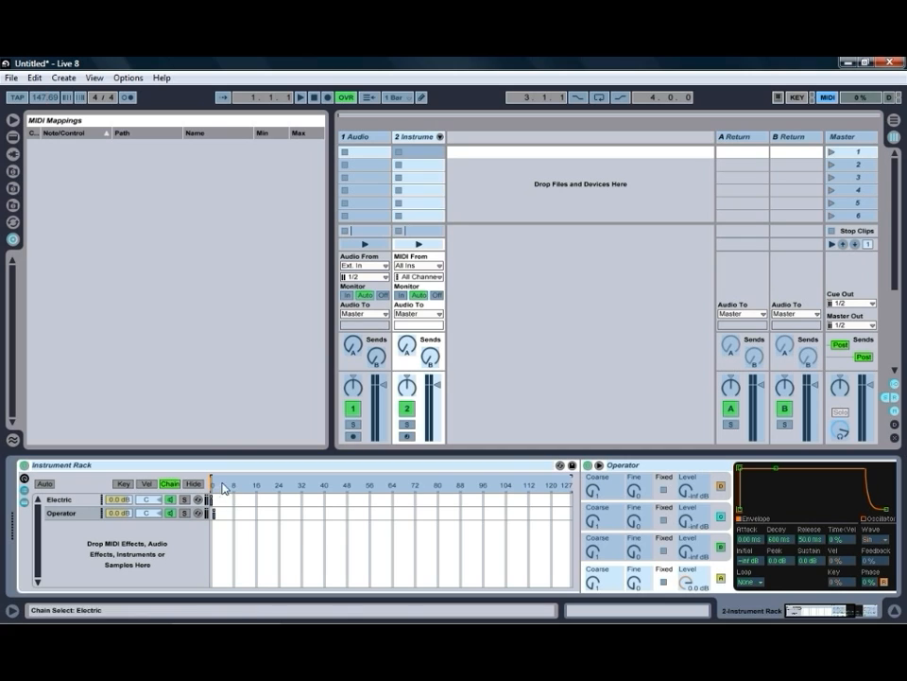
{"action": "left_click", "coordinate": [826, 98]}
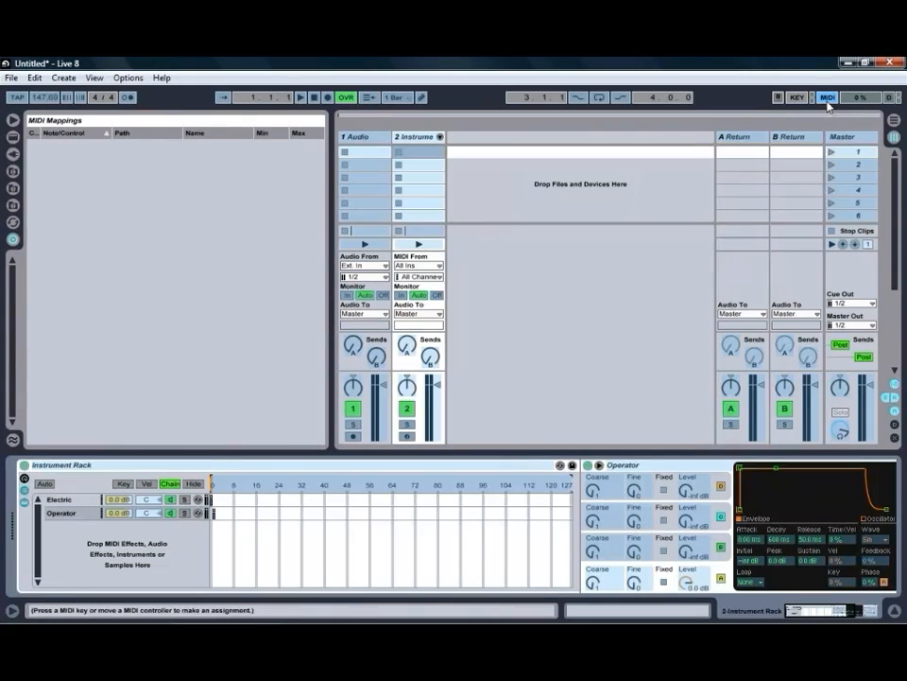
{"action": "left_click", "coordinate": [828, 96]}
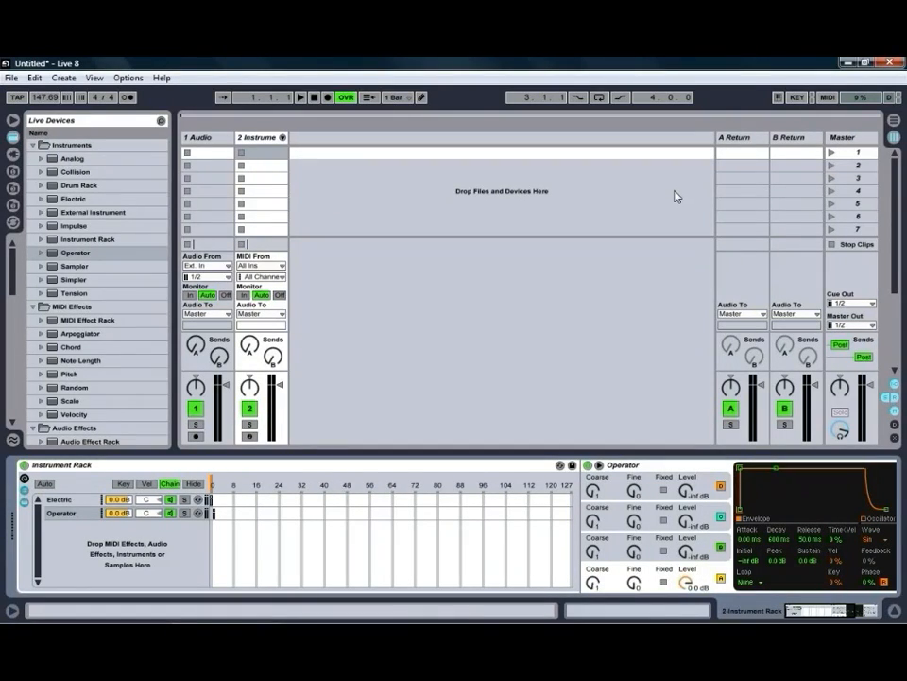
{"action": "mouse_move", "coordinate": [389, 468]}
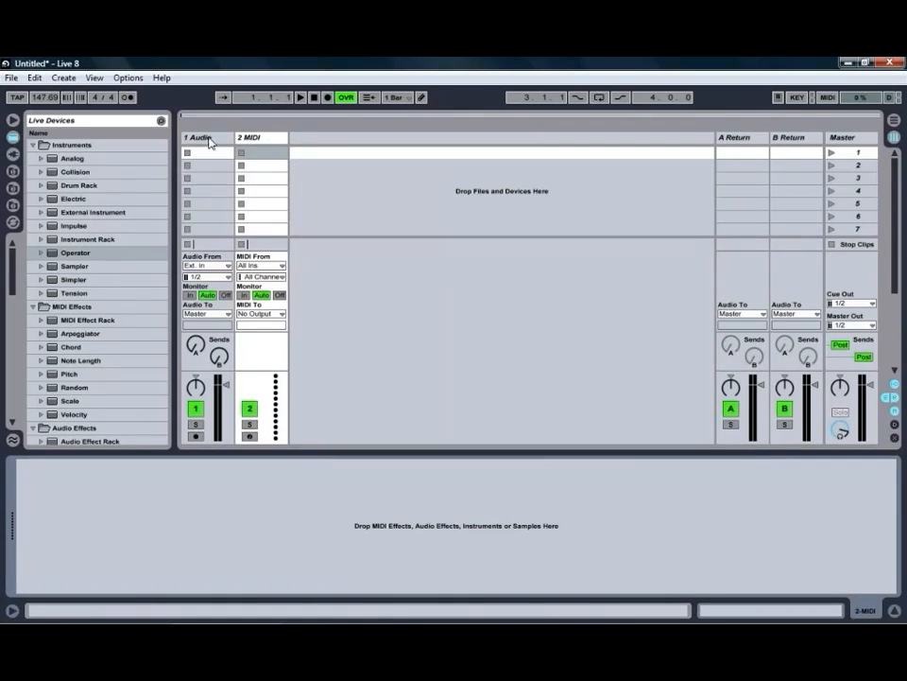
Add EQ Eight followed by Beat Repeat to the first audio track from the browser.
{"action": "left_click", "coordinate": [197, 138]}
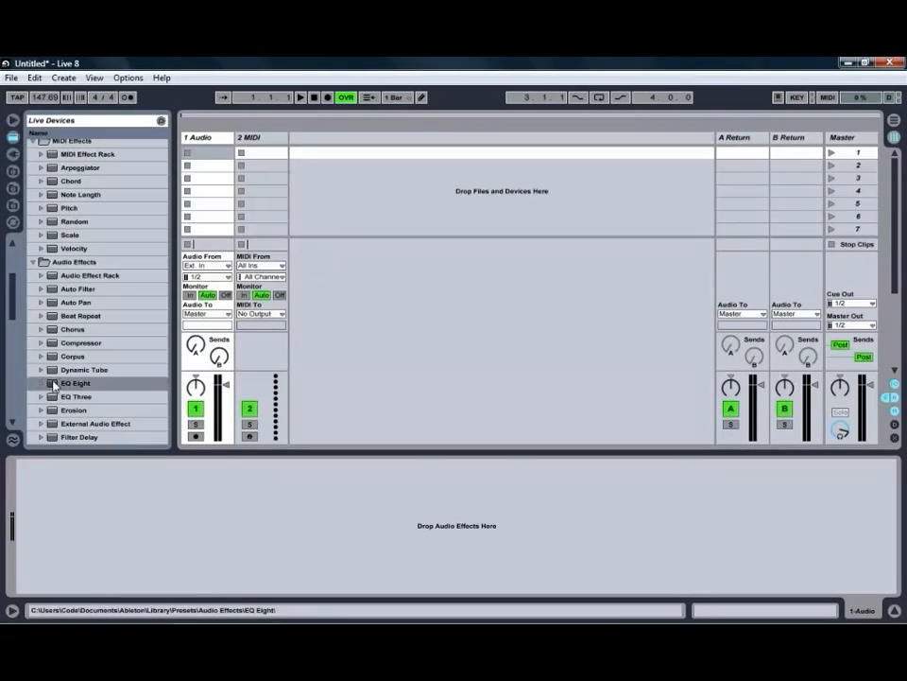
{"action": "double_click", "coordinate": [76, 381]}
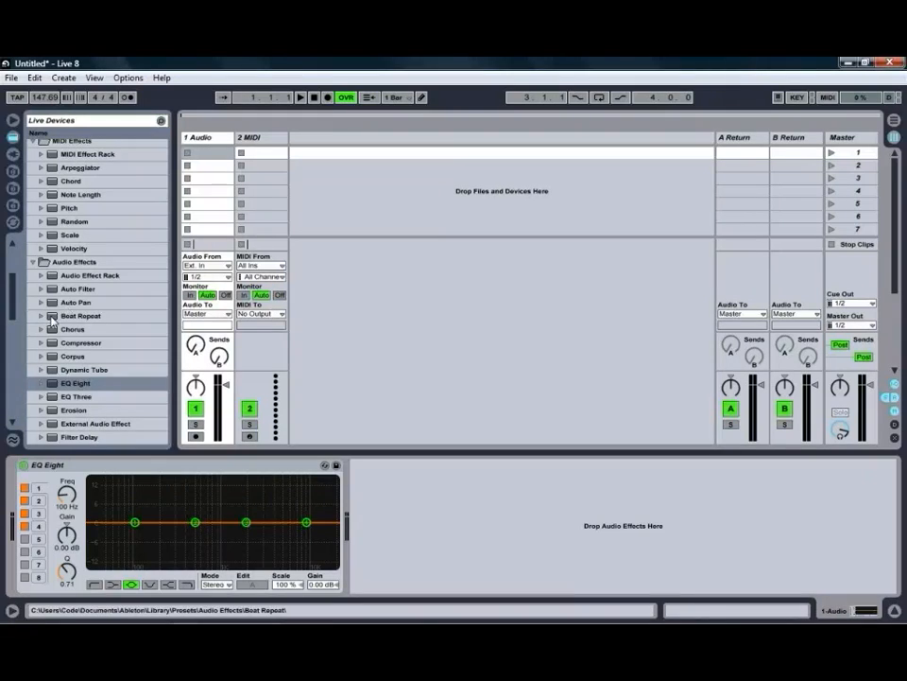
{"action": "double_click", "coordinate": [79, 316]}
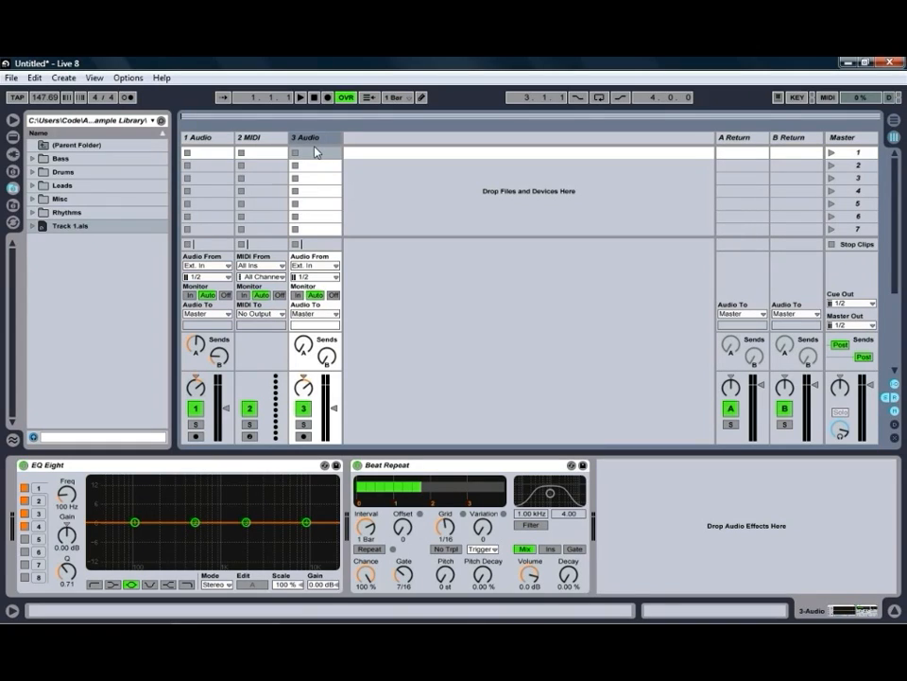
Group tracks 1–3 via Group Tracks and lower a track's volume to -14 dB.
{"action": "left_click", "coordinate": [206, 136]}
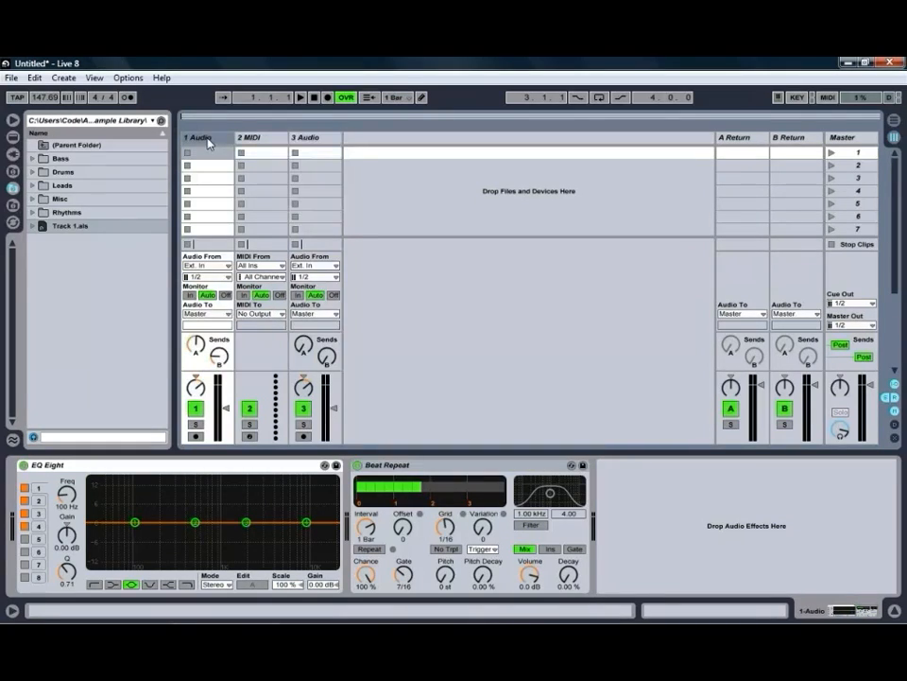
{"action": "left_click", "coordinate": [306, 136]}
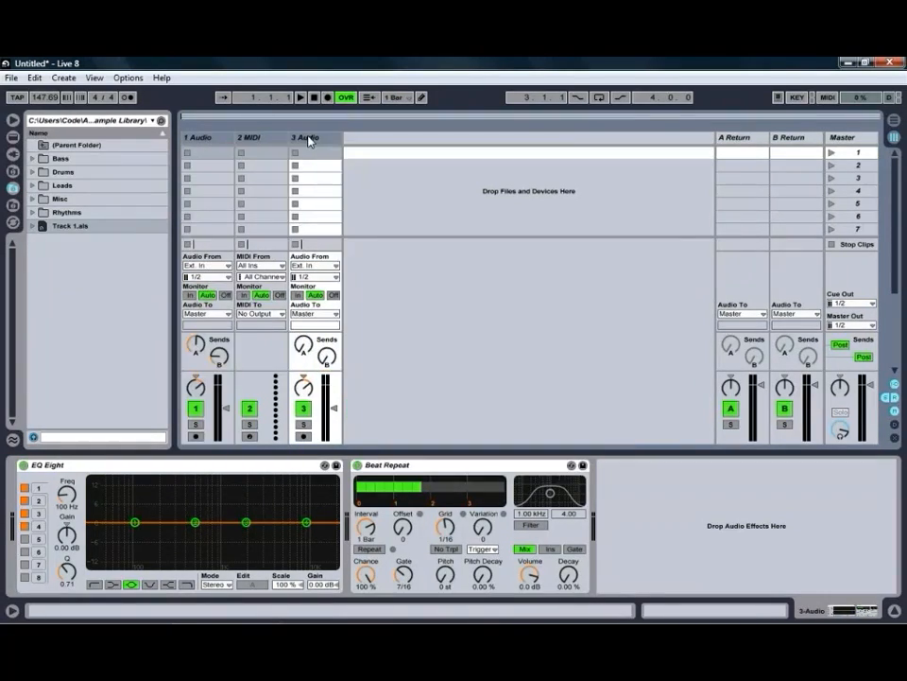
{"action": "right_click", "coordinate": [305, 136]}
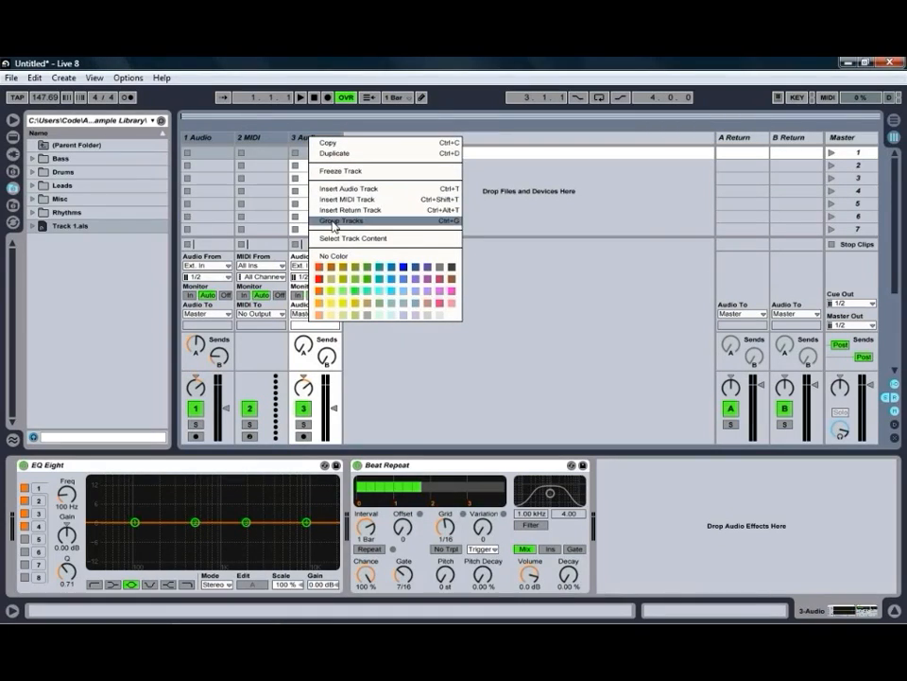
{"action": "left_click", "coordinate": [342, 220]}
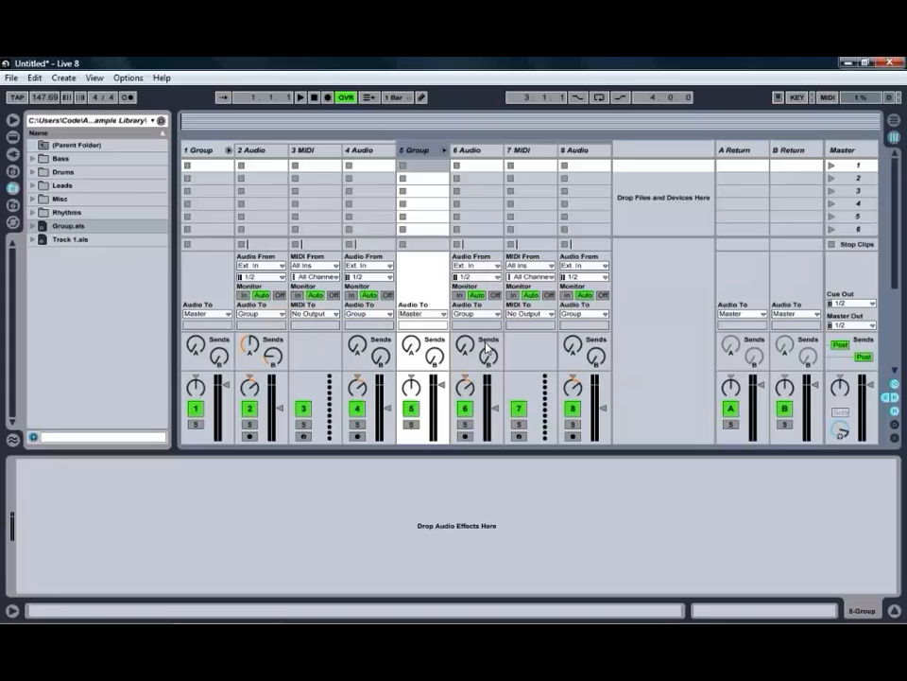
{"action": "left_click_drag", "start_coordinate": [598, 382], "coordinate": [598, 407]}
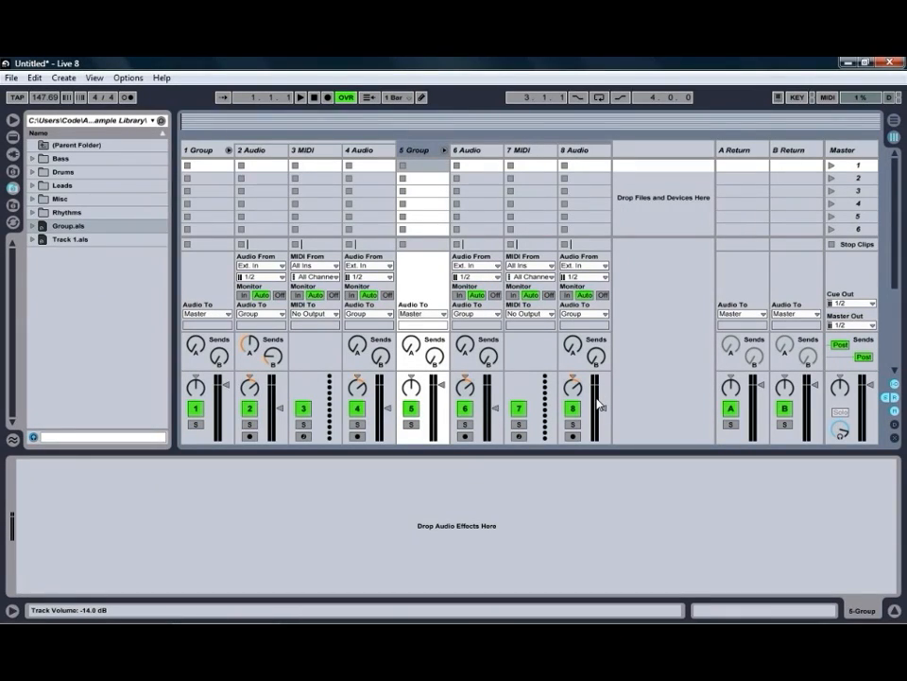